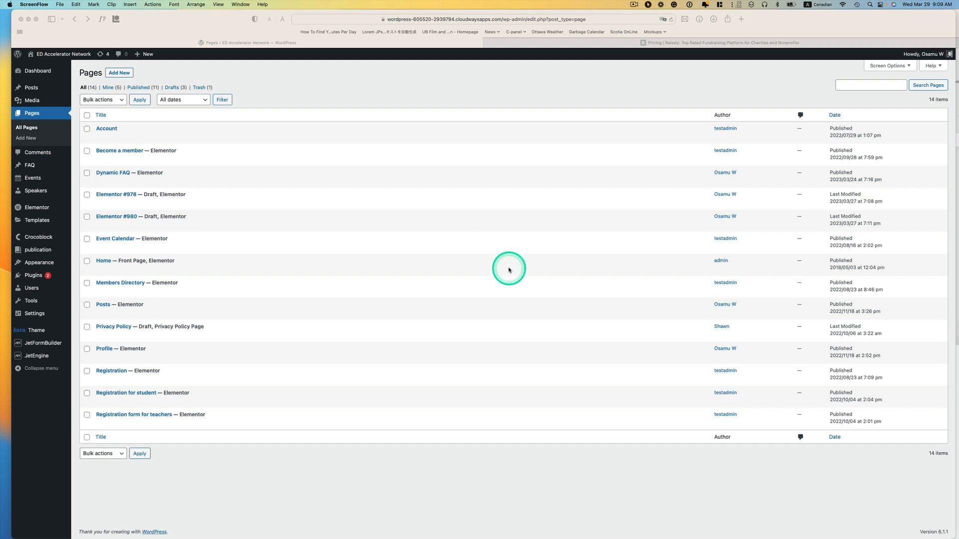
{"action": "mouse_move", "coordinate": [116, 194]}
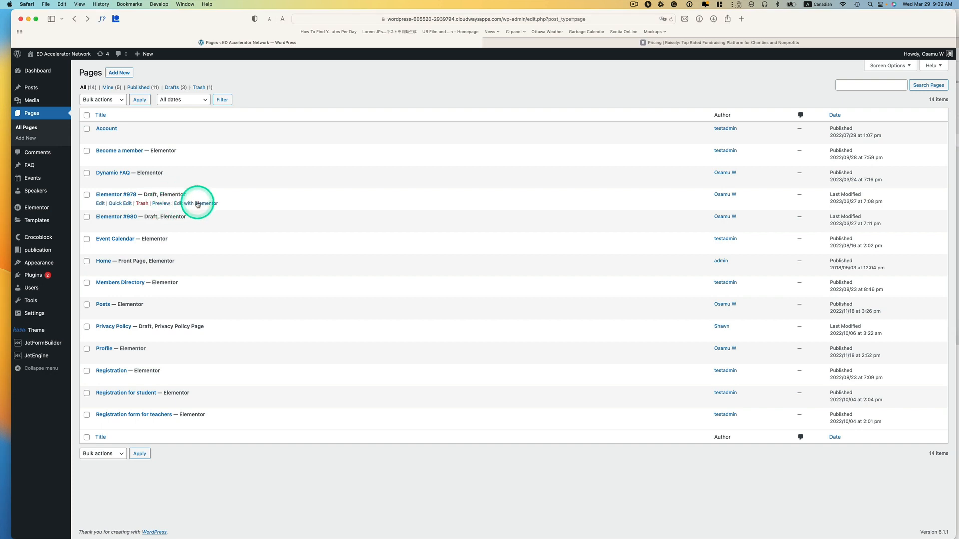
Step: Launch Edit with Elementor on the draft page Elementor #978 from the Pages list
{"action": "left_click", "coordinate": [197, 203]}
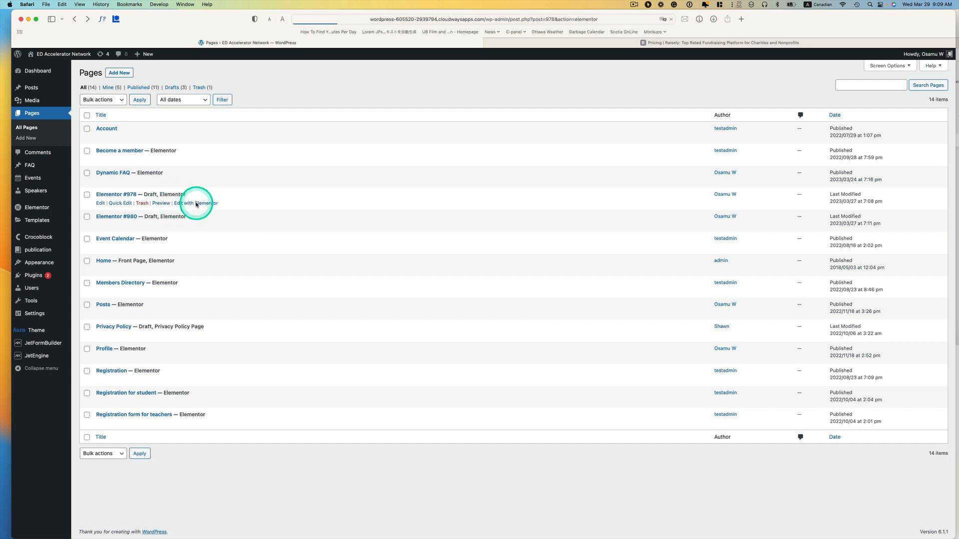
{"action": "left_click", "coordinate": [197, 203]}
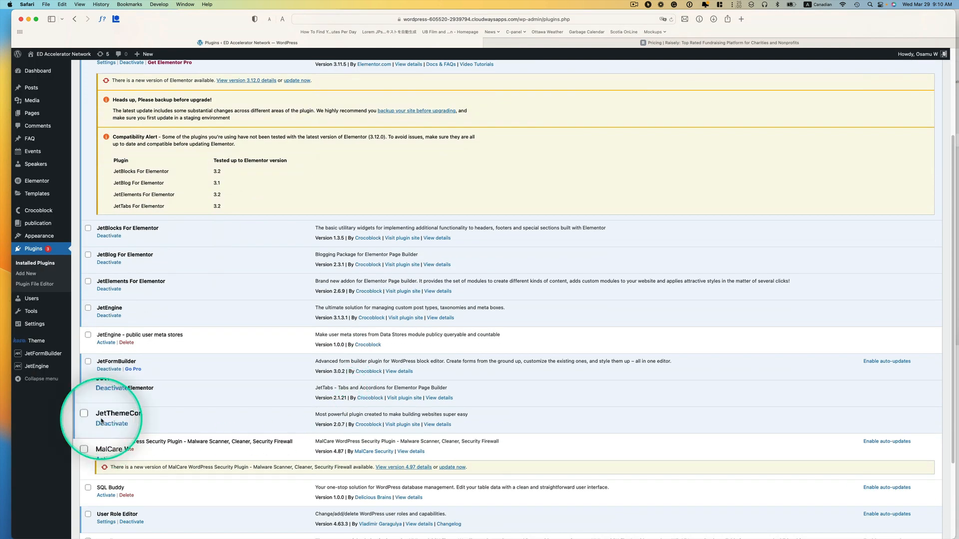
Step: Deactivate JetThemeCore, return to All Pages and retry Edit with Elementor on Elementor #978
{"action": "left_click", "coordinate": [111, 424]}
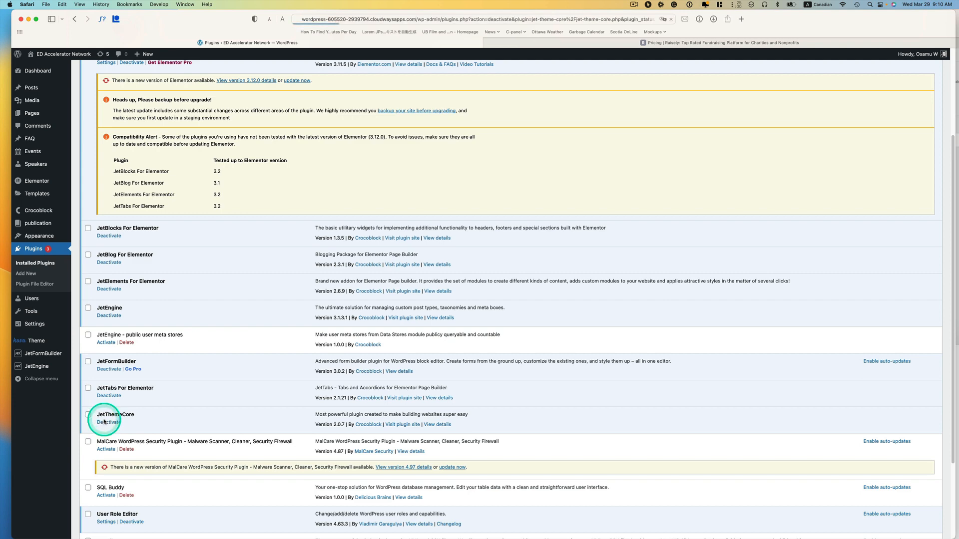
{"action": "left_click", "coordinate": [108, 422]}
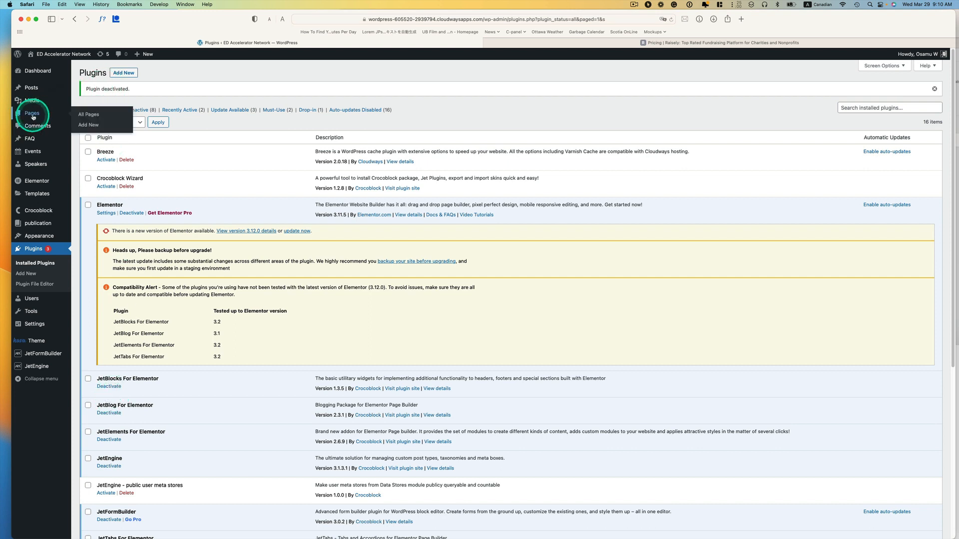
{"action": "left_click", "coordinate": [89, 114]}
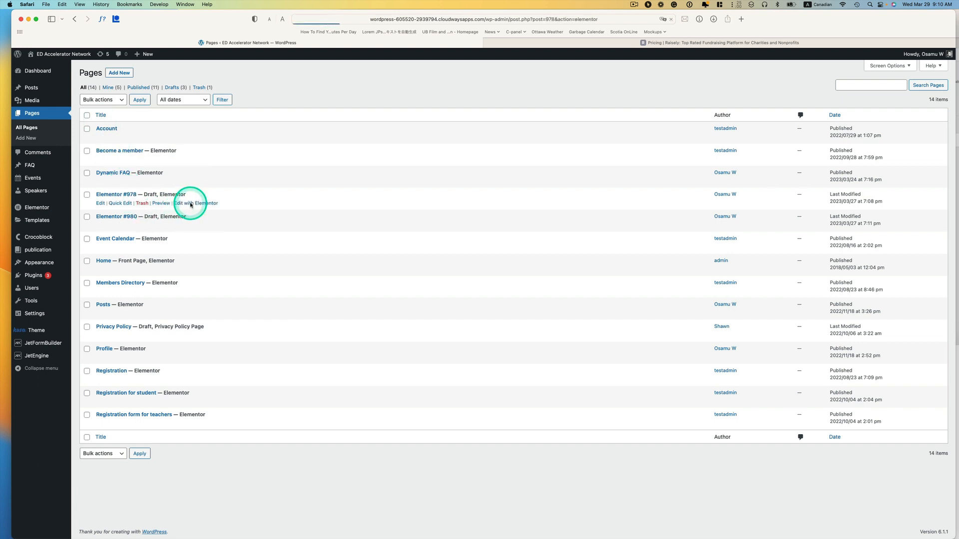
{"action": "left_click", "coordinate": [195, 203]}
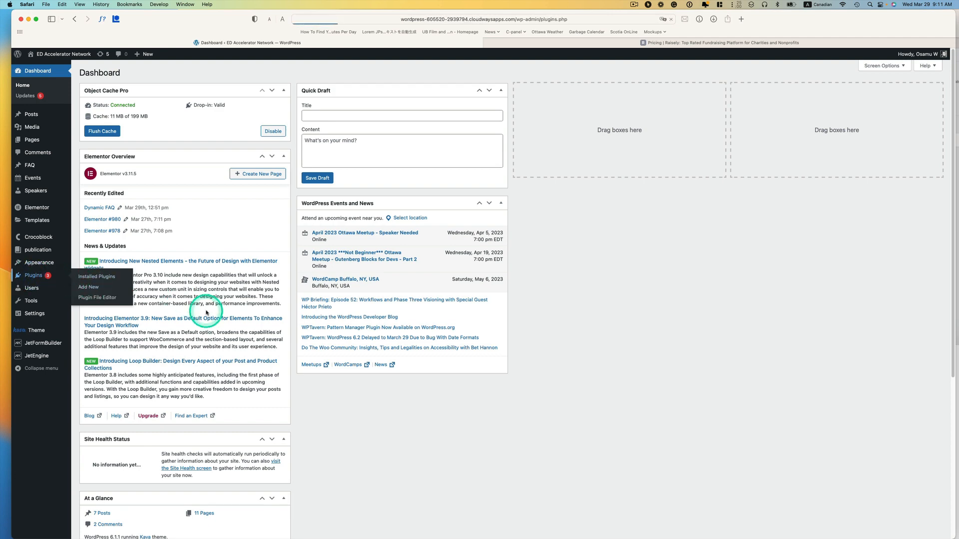
Step: Reactivate JetThemeCore from Plugins and go to Crocoblock Theme Templates
{"action": "left_click", "coordinate": [97, 276]}
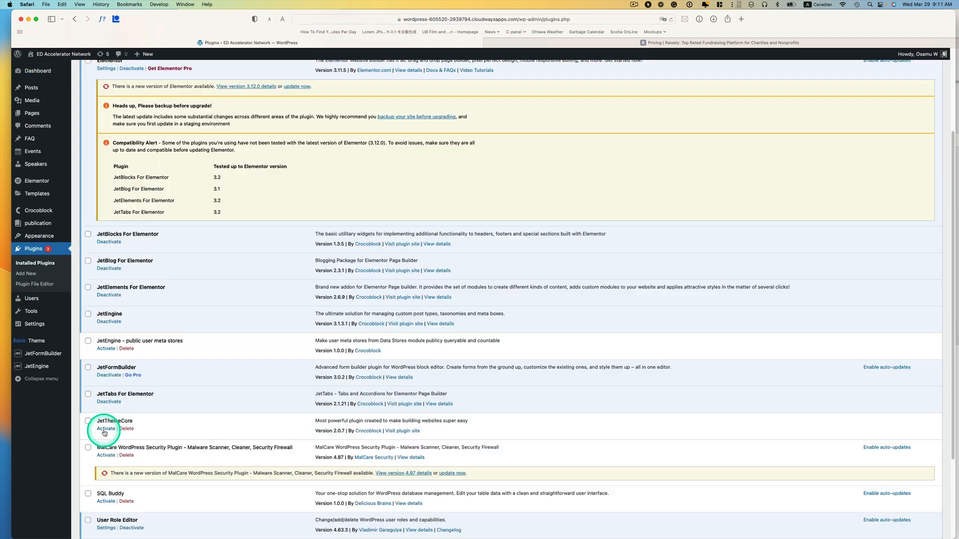
{"action": "left_click", "coordinate": [105, 429]}
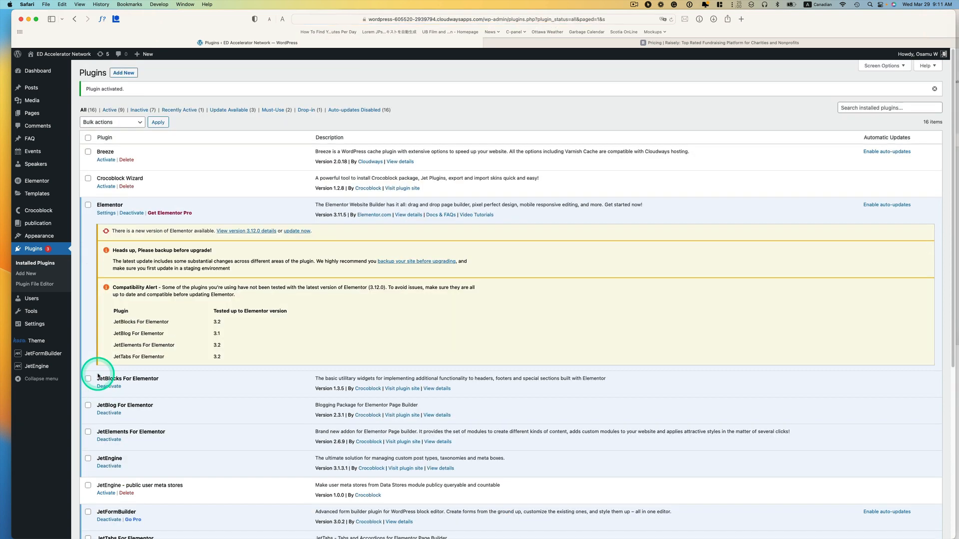
{"action": "mouse_move", "coordinate": [70, 281]}
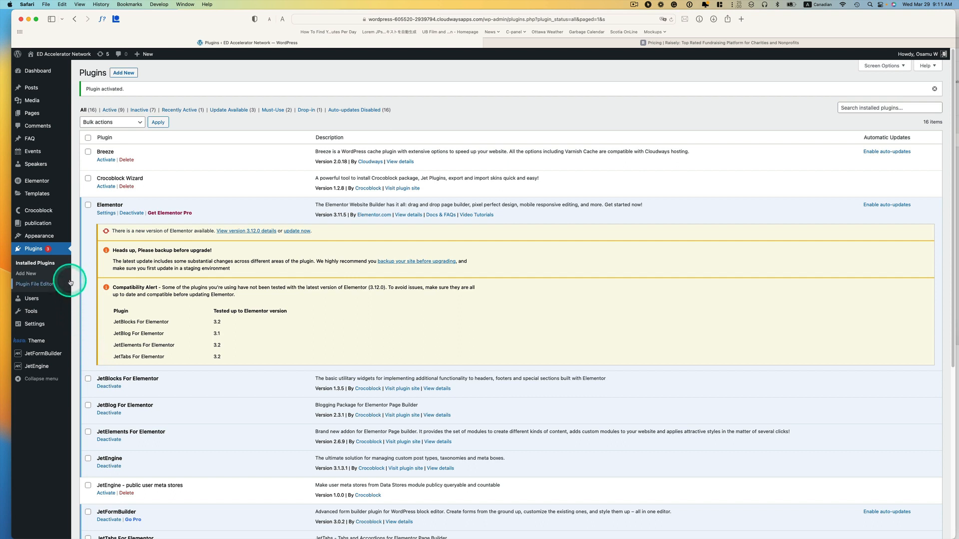
{"action": "mouse_move", "coordinate": [63, 258]}
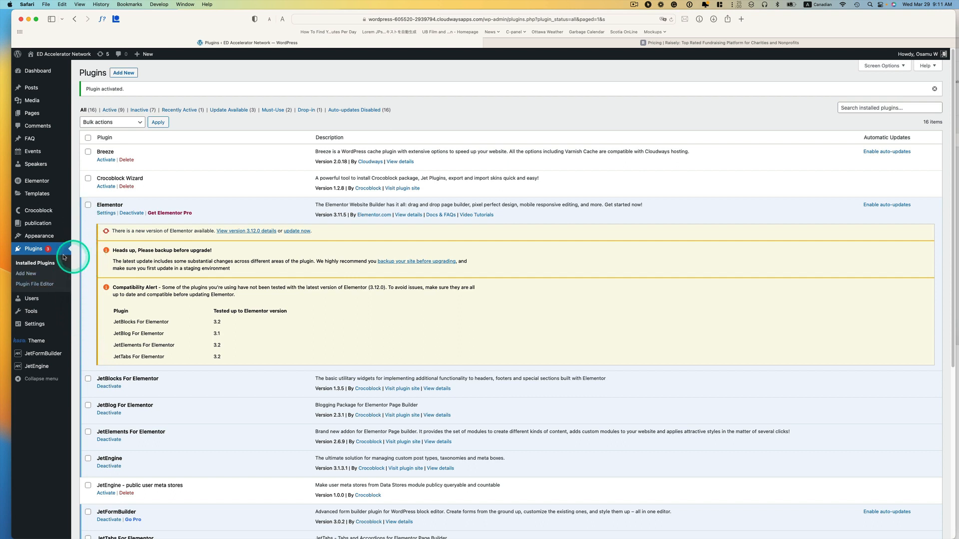
{"action": "mouse_move", "coordinate": [55, 249]}
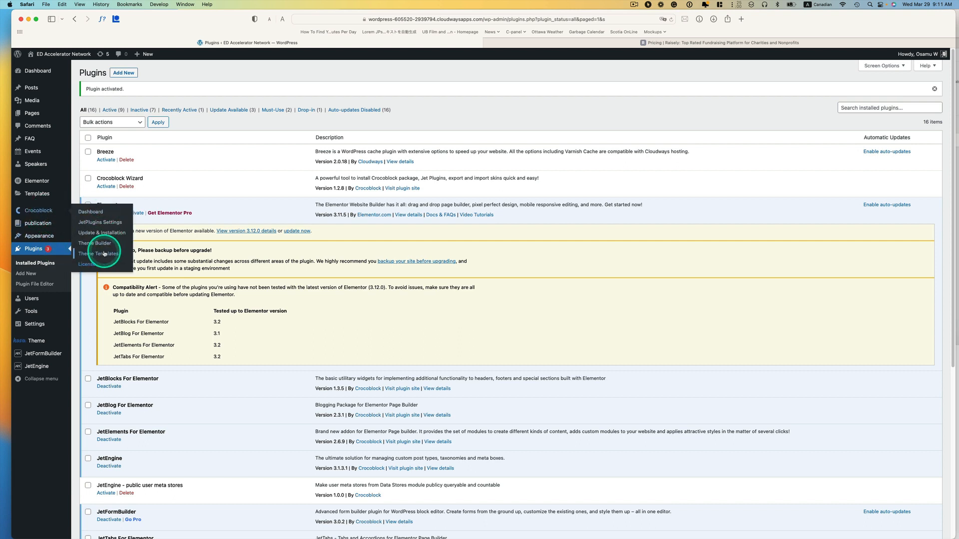
{"action": "left_click", "coordinate": [99, 253]}
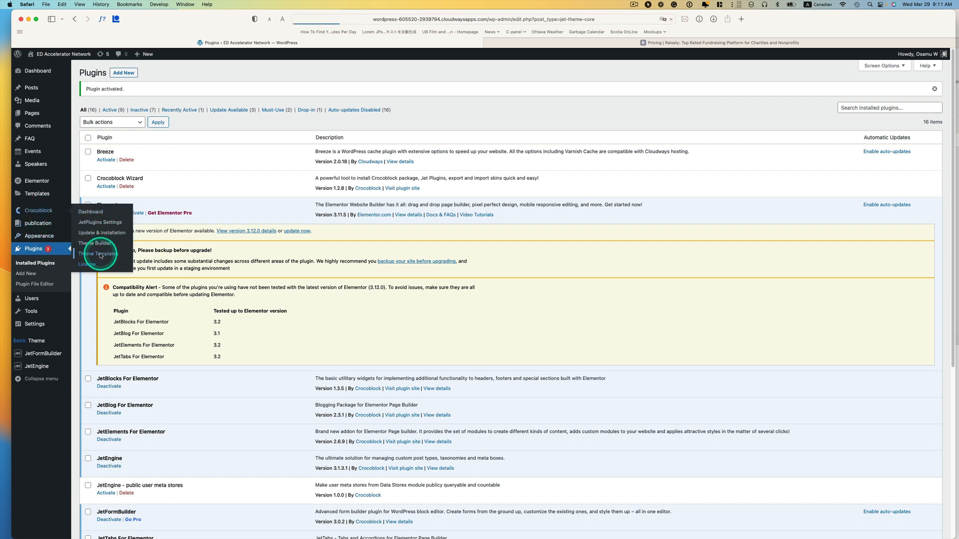
{"action": "left_click", "coordinate": [99, 252]}
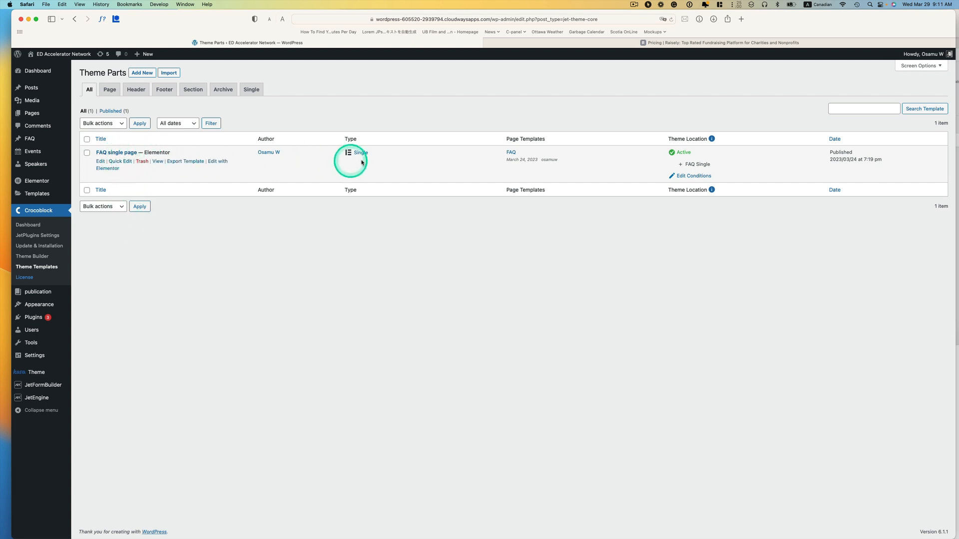
{"action": "mouse_move", "coordinate": [677, 179]}
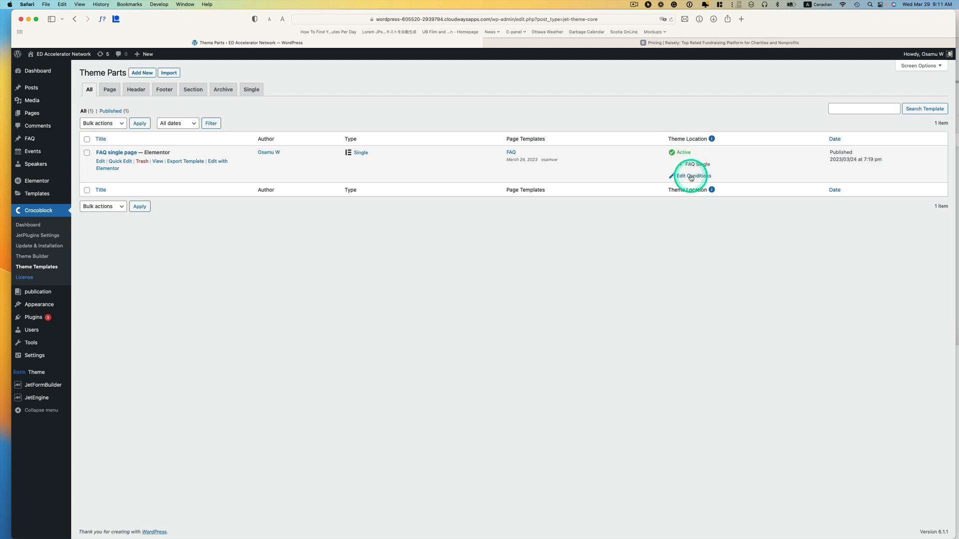
Step: Set the FAQ single template's condition to cover All FAQ entries and save the conditions
{"action": "left_click", "coordinate": [691, 176]}
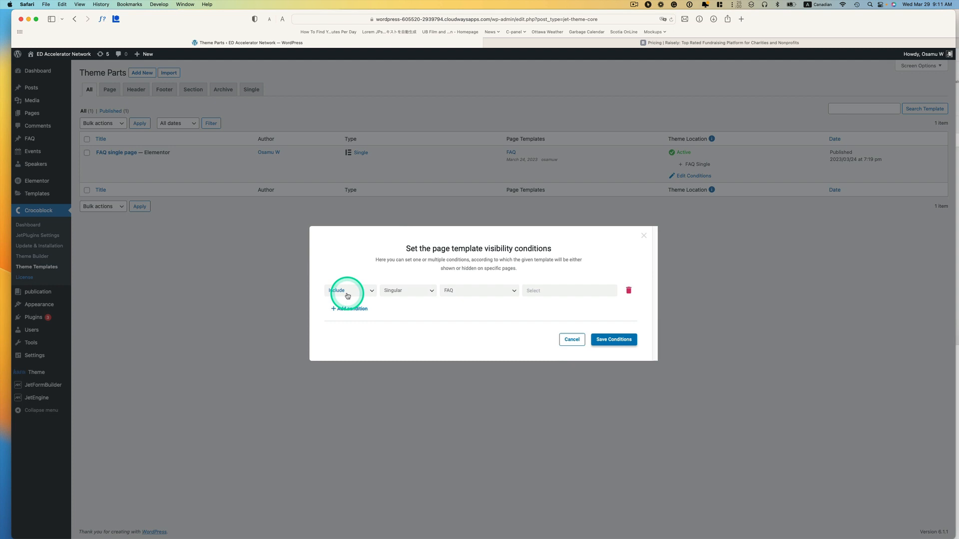
{"action": "mouse_move", "coordinate": [460, 291]}
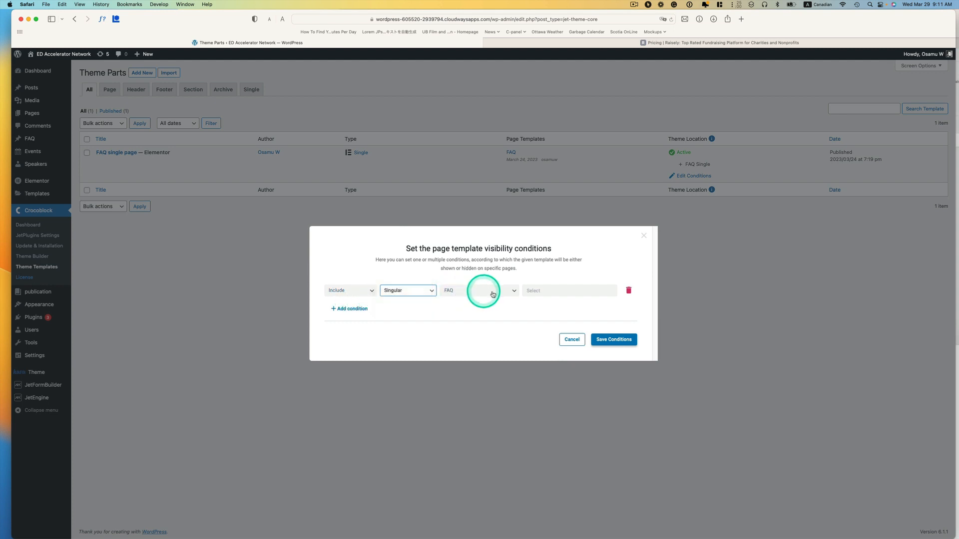
{"action": "left_click", "coordinate": [567, 290]}
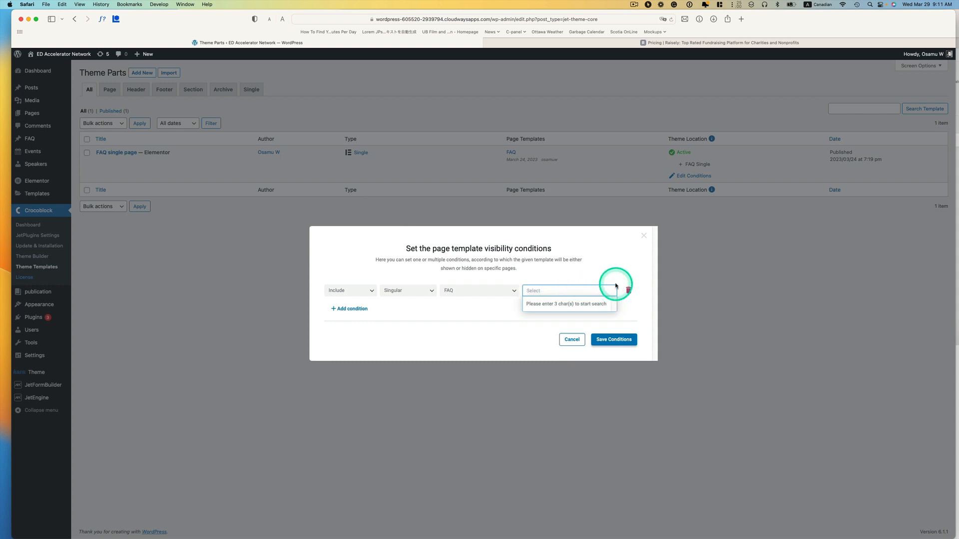
{"action": "left_click", "coordinate": [568, 290]}
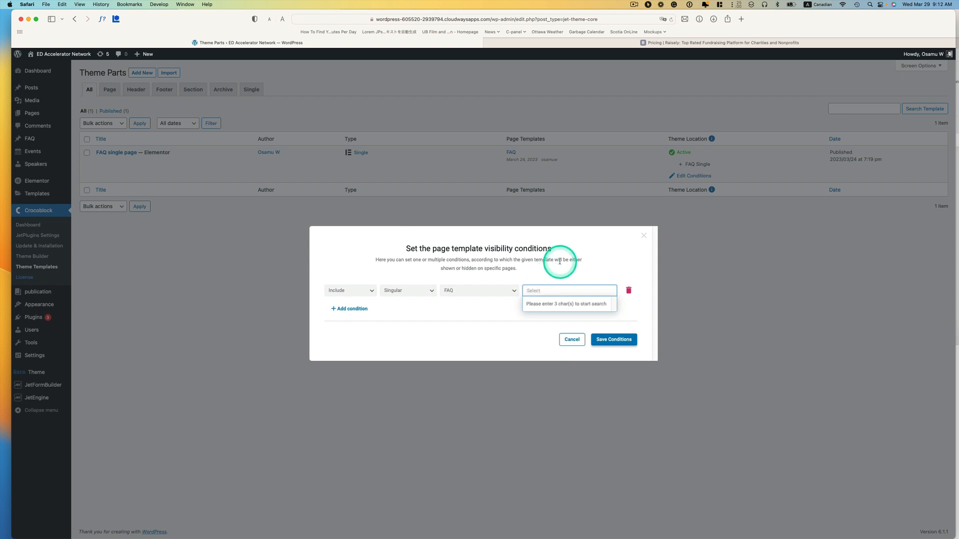
{"action": "type", "text": "all"}
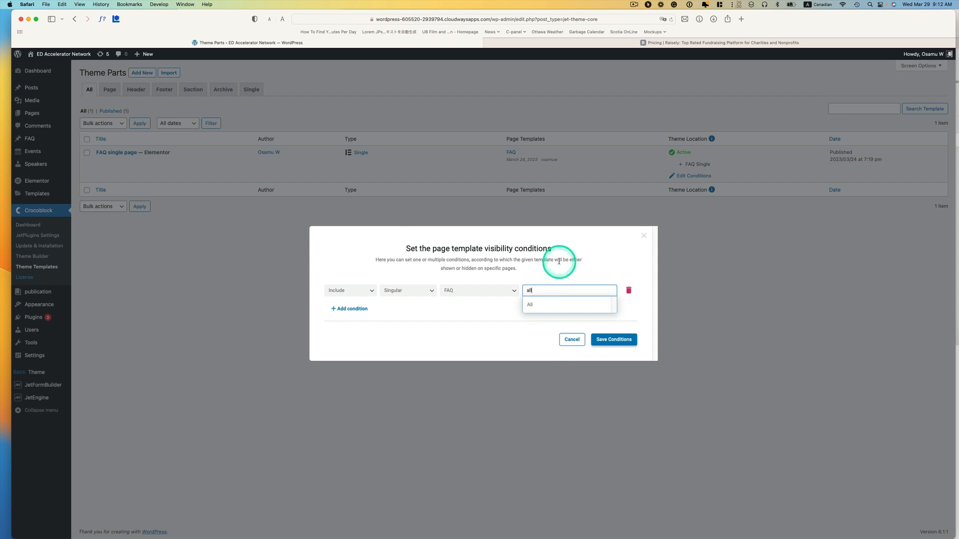
{"action": "left_click", "coordinate": [529, 304]}
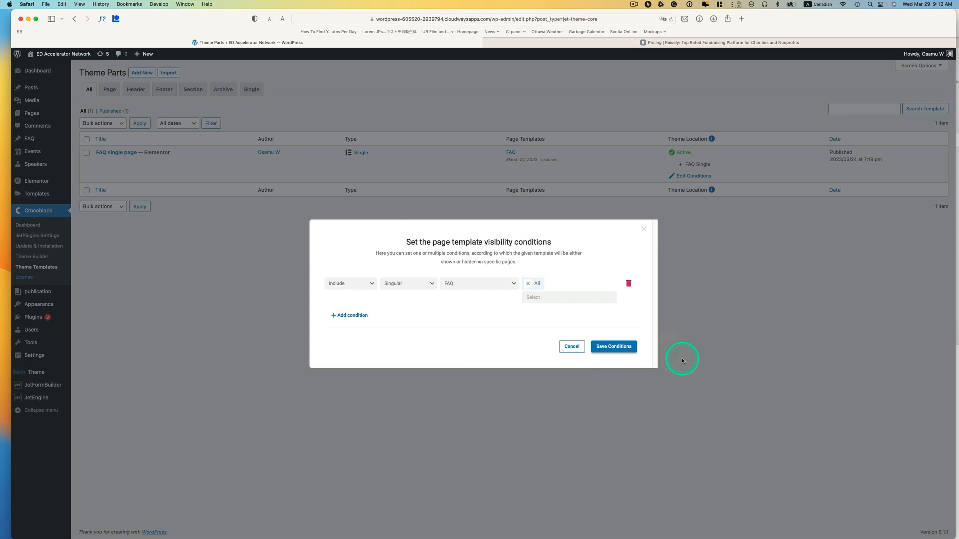
{"action": "left_click", "coordinate": [614, 346]}
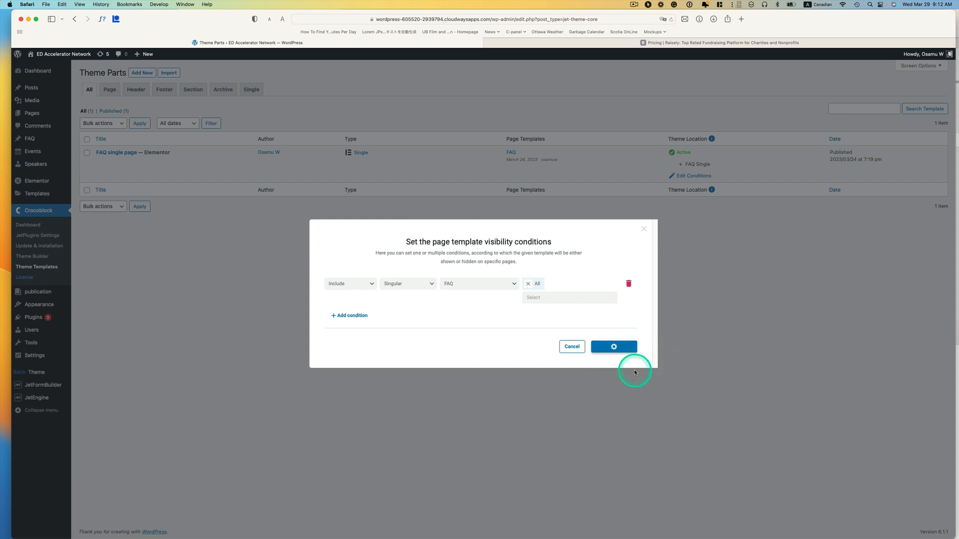
{"action": "left_click", "coordinate": [613, 346]}
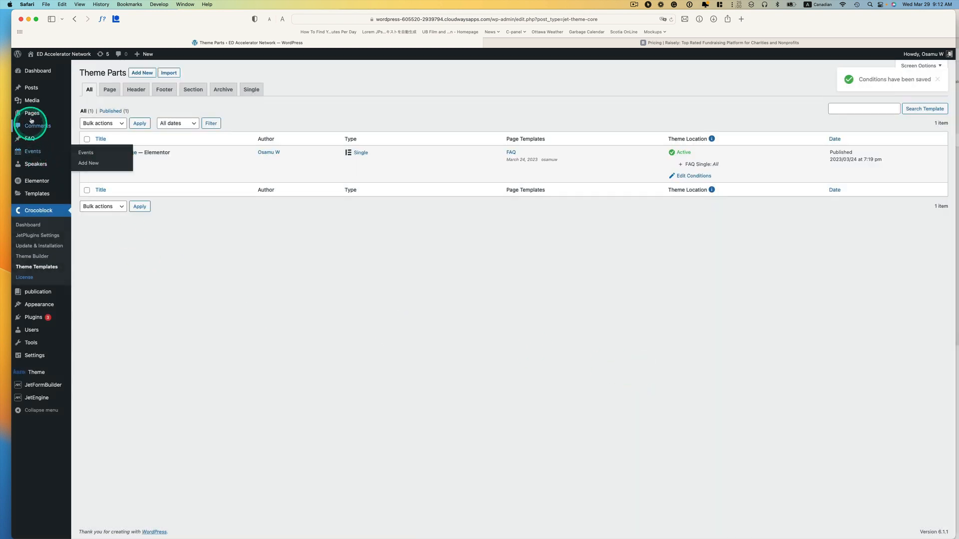
{"action": "mouse_move", "coordinate": [31, 112]}
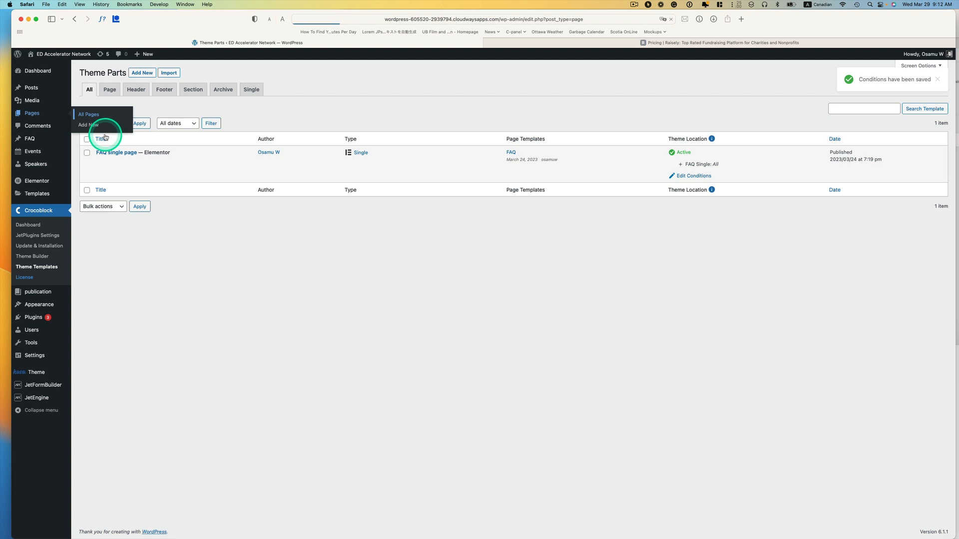
{"action": "left_click", "coordinate": [88, 114]}
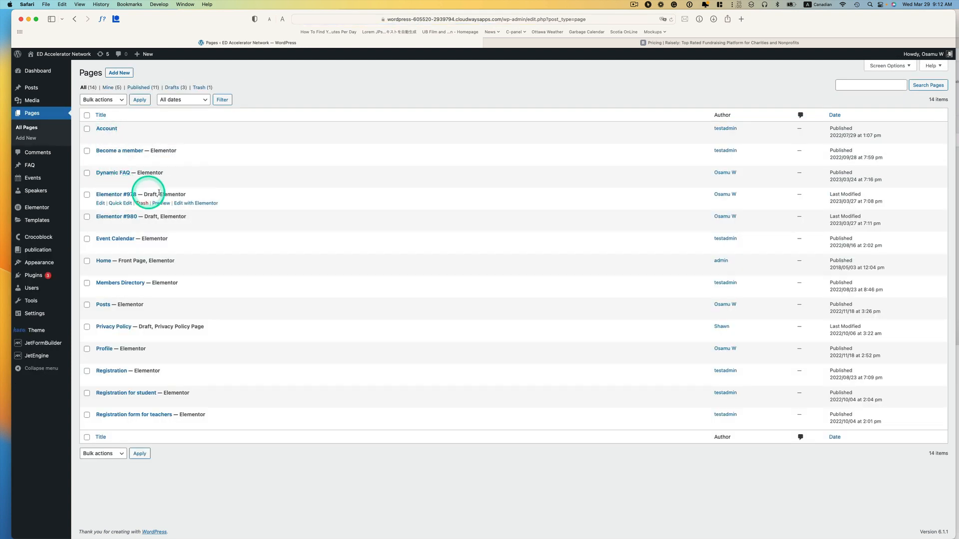
{"action": "left_click", "coordinate": [196, 203]}
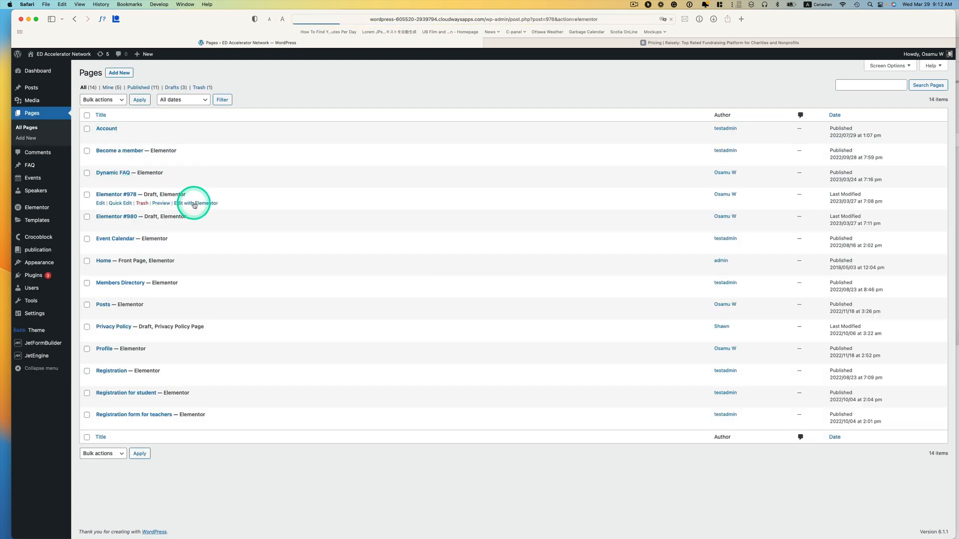
{"action": "left_click", "coordinate": [195, 203]}
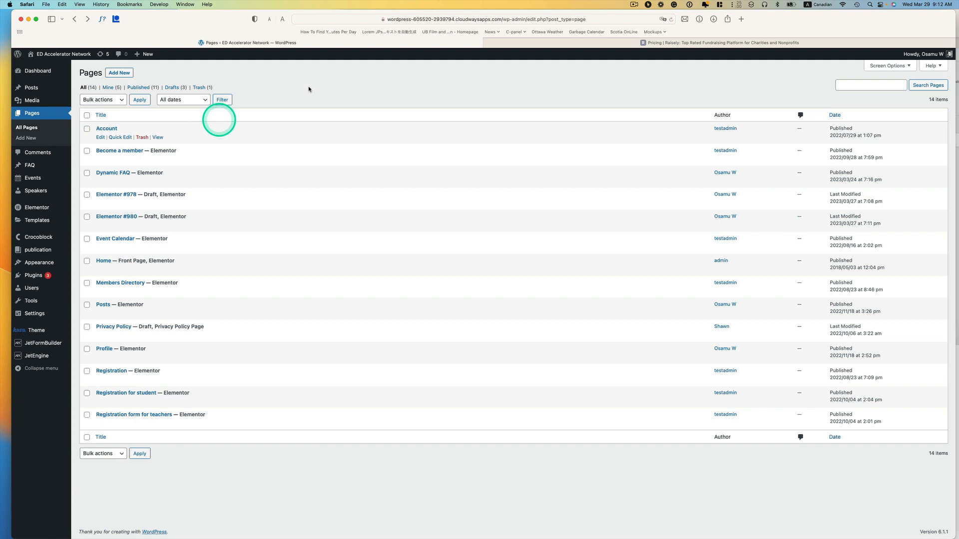
{"action": "left_click", "coordinate": [634, 4]}
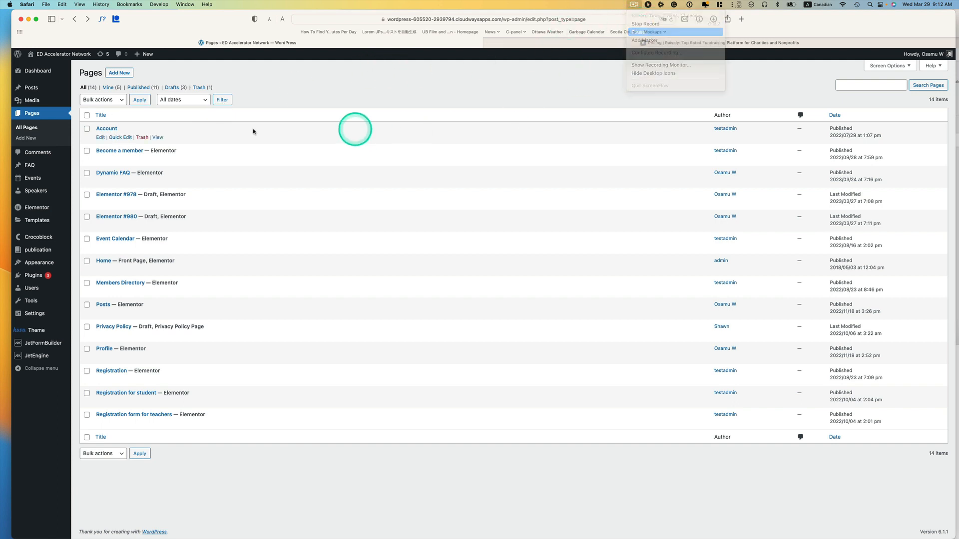
{"action": "left_click", "coordinate": [37, 267]}
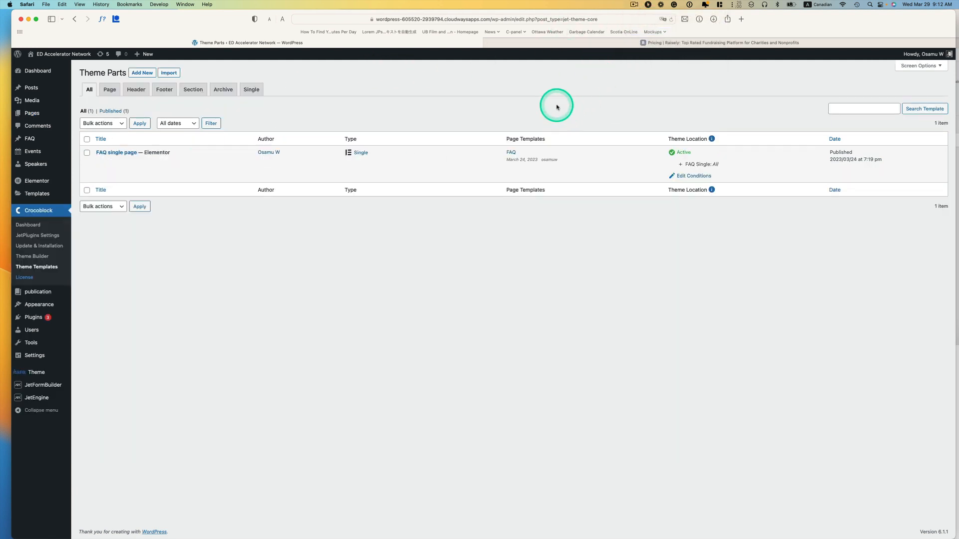
{"action": "mouse_move", "coordinate": [556, 107]}
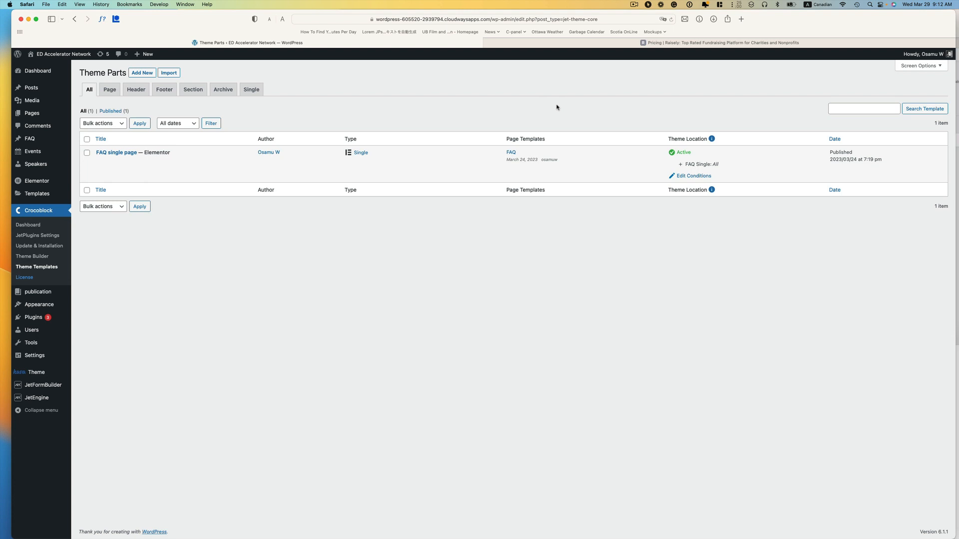
{"action": "left_click", "coordinate": [37, 266]}
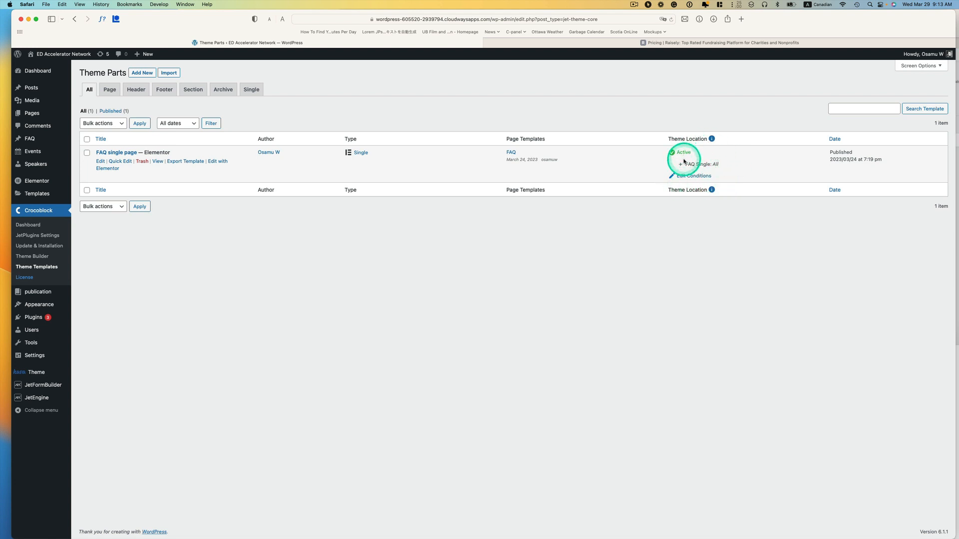
{"action": "mouse_move", "coordinate": [726, 185]}
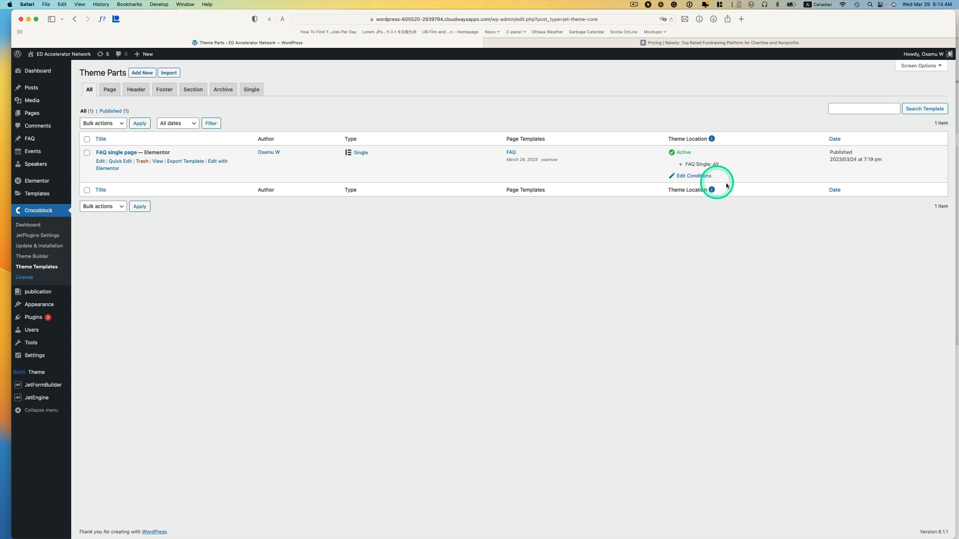
{"action": "left_click", "coordinate": [691, 176]}
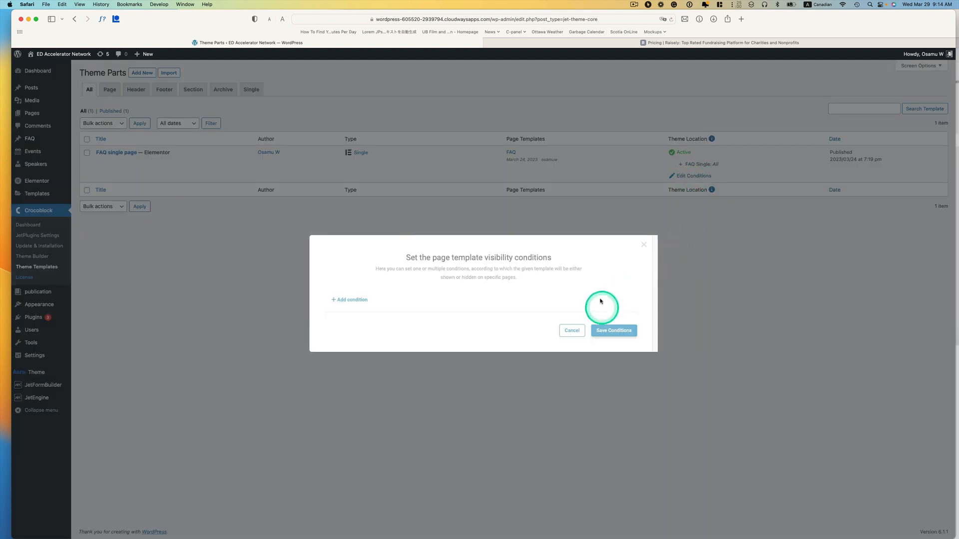
{"action": "left_click", "coordinate": [349, 300]}
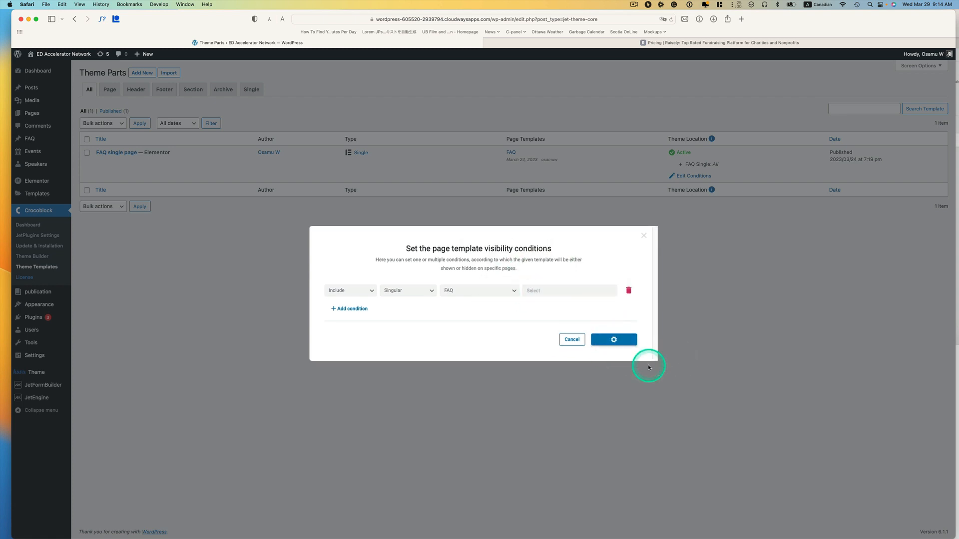
{"action": "left_click", "coordinate": [612, 340]}
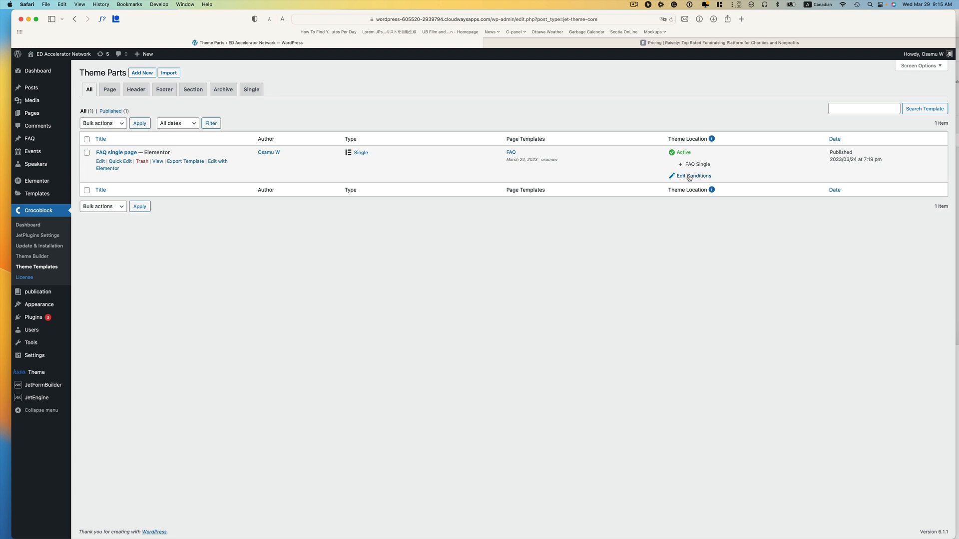
{"action": "left_click", "coordinate": [694, 164]}
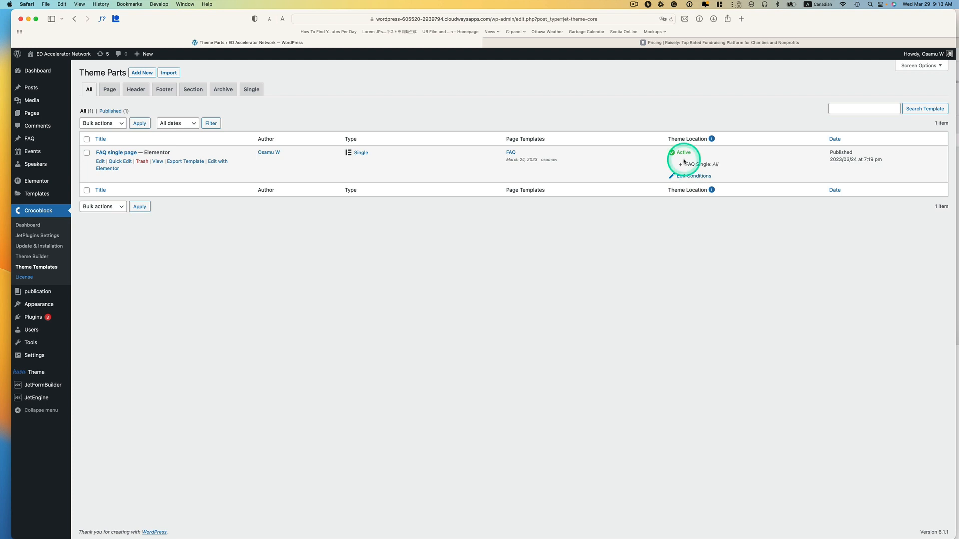
{"action": "mouse_move", "coordinate": [686, 106]}
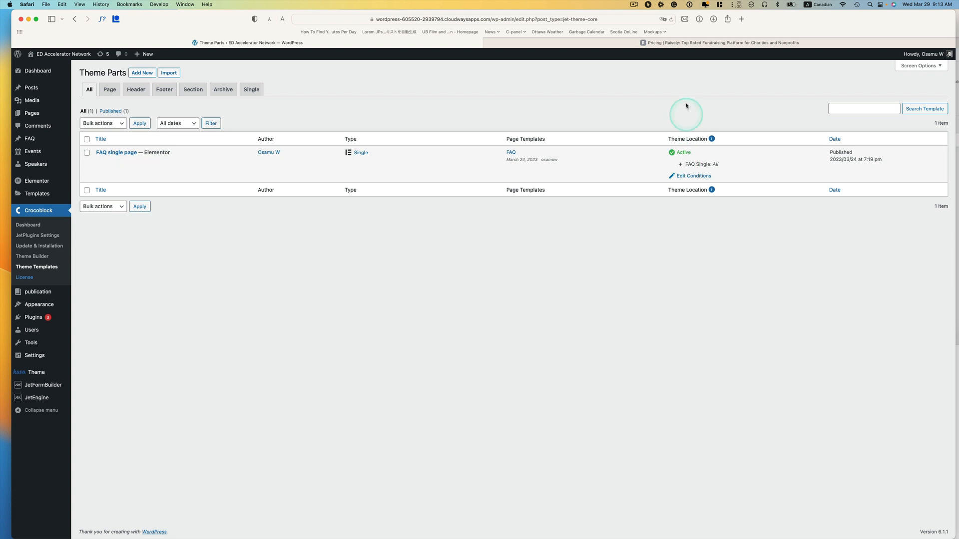